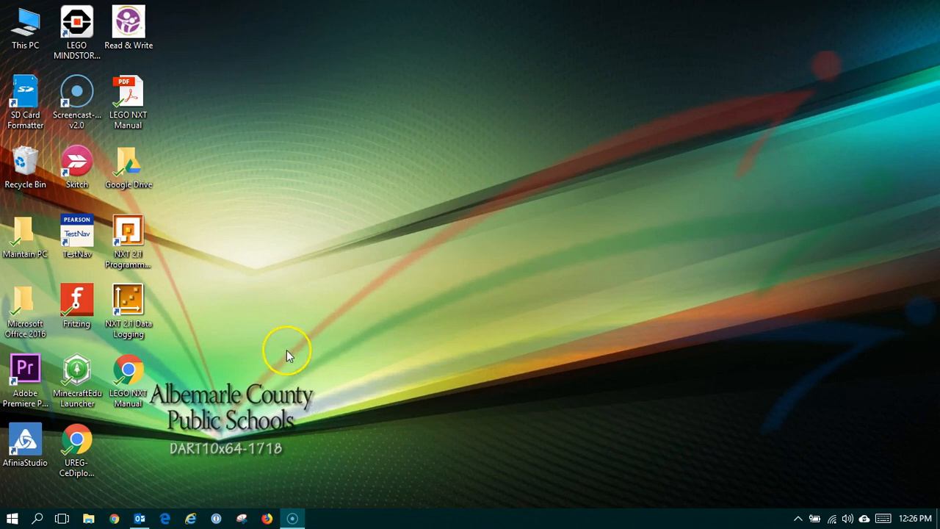
mouse_move(216, 279)
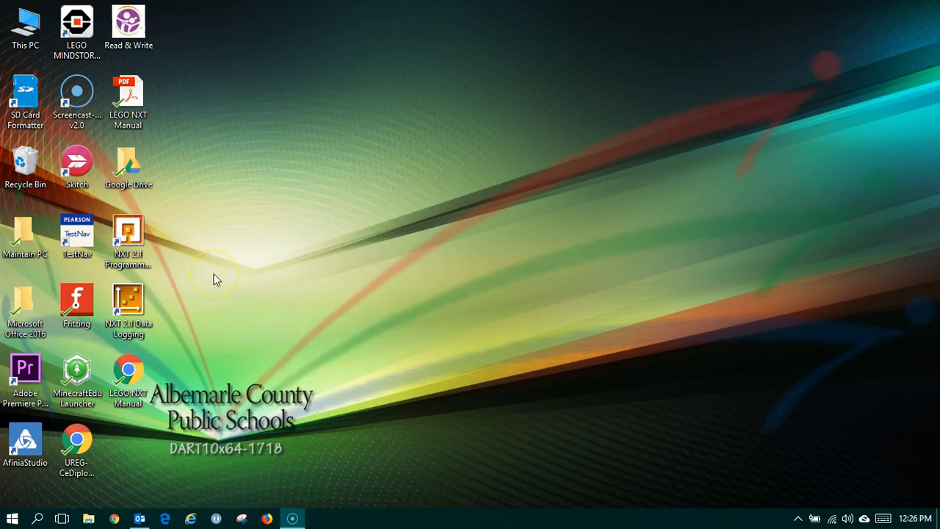
mouse_move(204, 239)
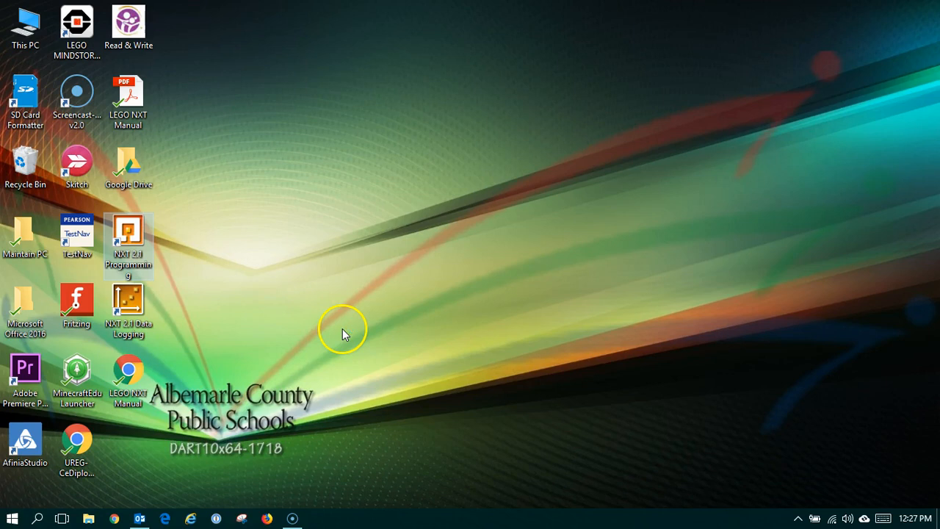
- Launch NXT 2.1 Programming and wait for the Getting Started and Robot Educator start page
double_click(128, 235)
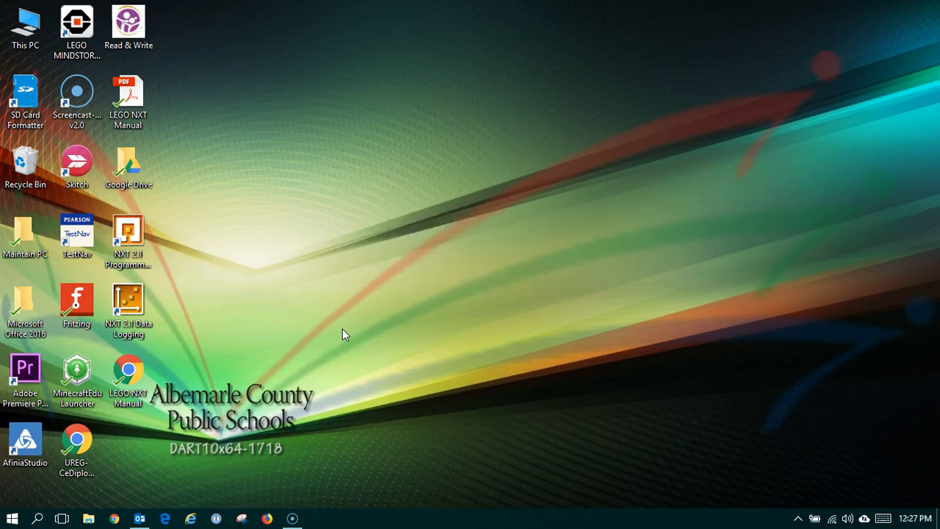
double_click(77, 22)
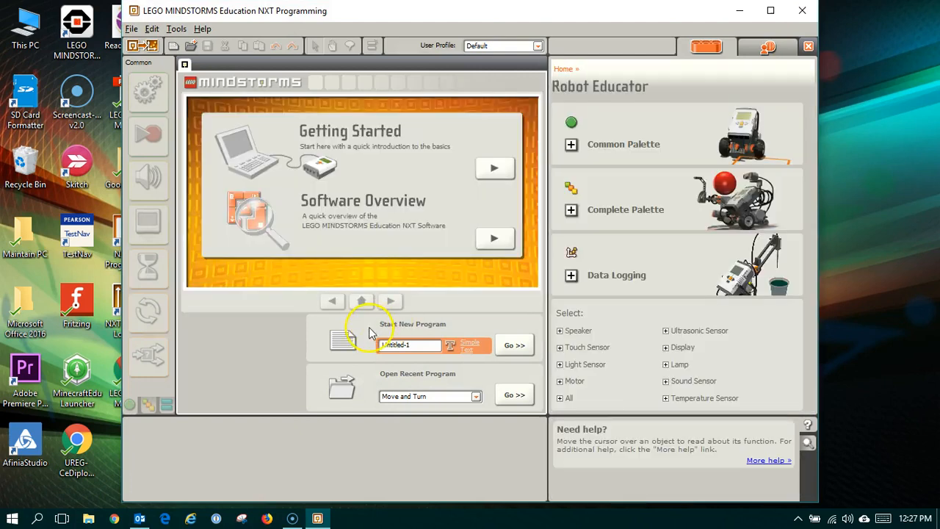
mouse_move(320, 237)
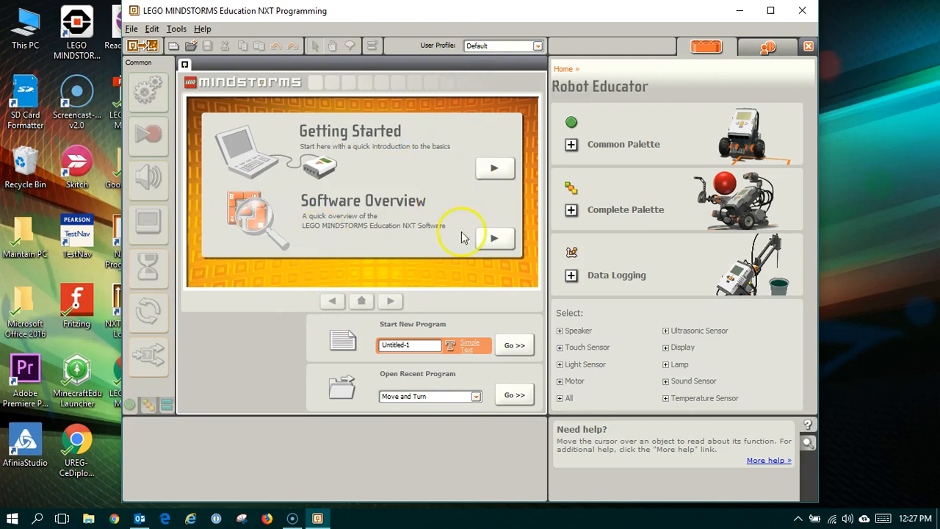
mouse_move(402, 181)
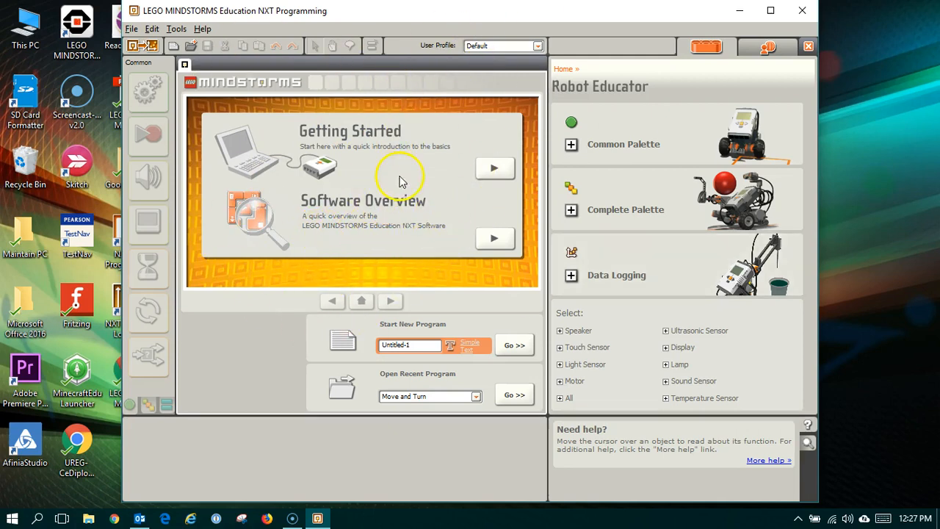
mouse_move(299, 154)
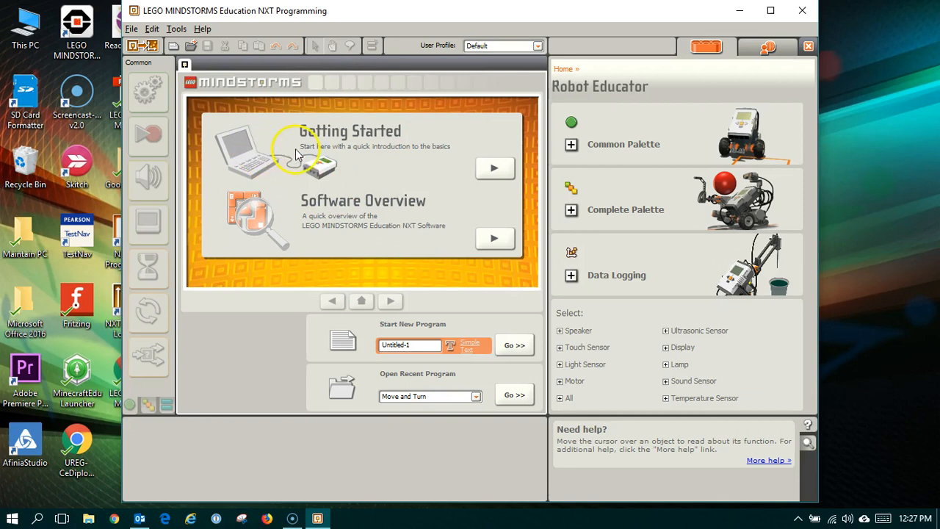
mouse_move(360, 195)
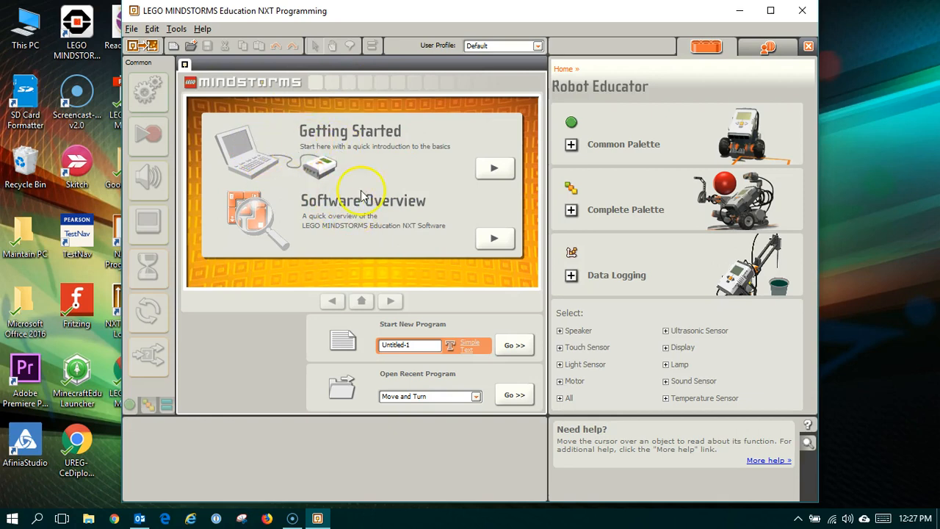
mouse_move(349, 154)
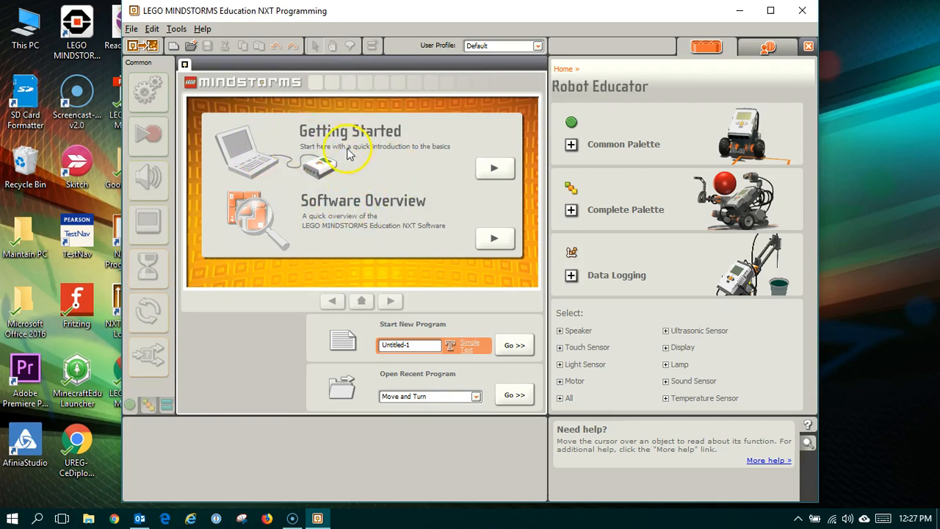
mouse_move(349, 186)
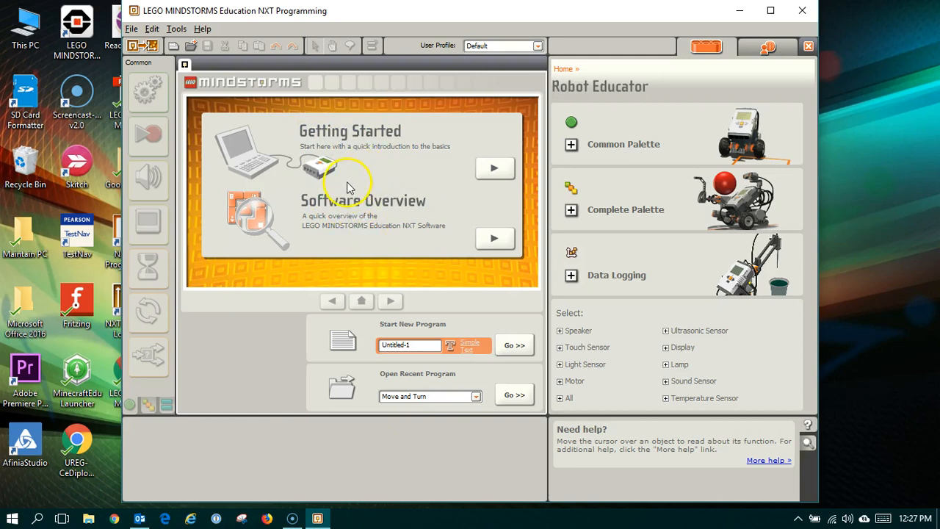
mouse_move(330, 197)
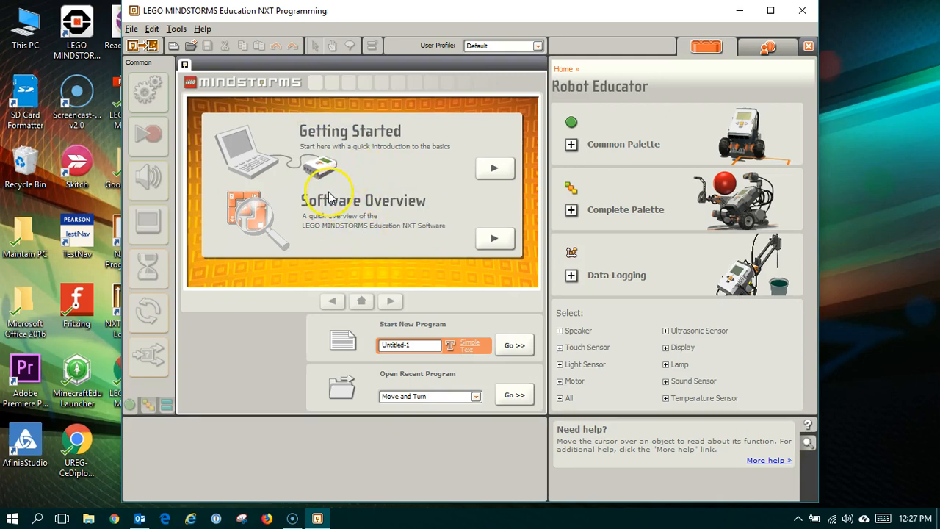
mouse_move(352, 181)
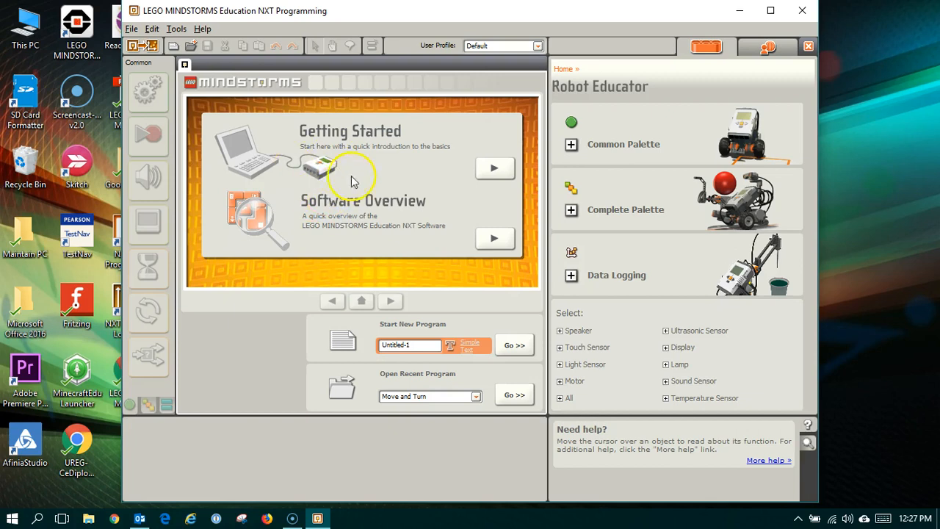
mouse_move(345, 191)
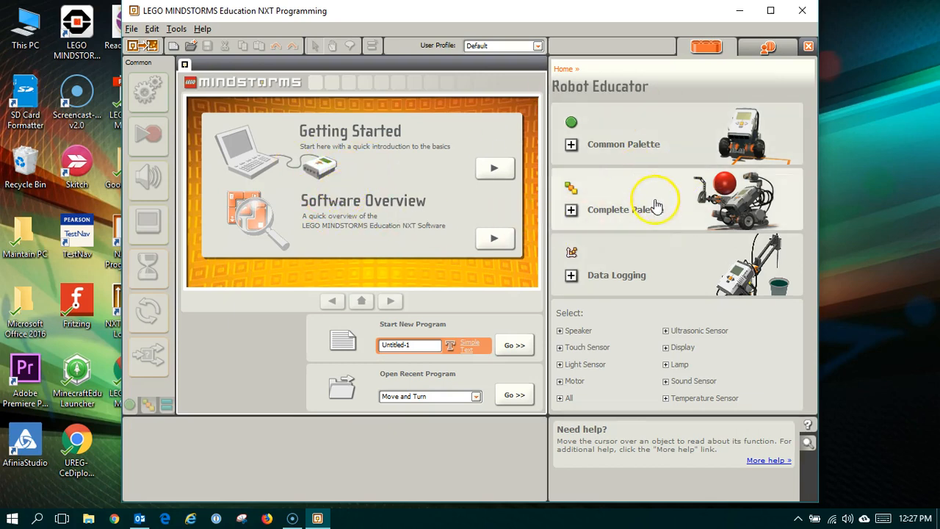
mouse_move(576, 144)
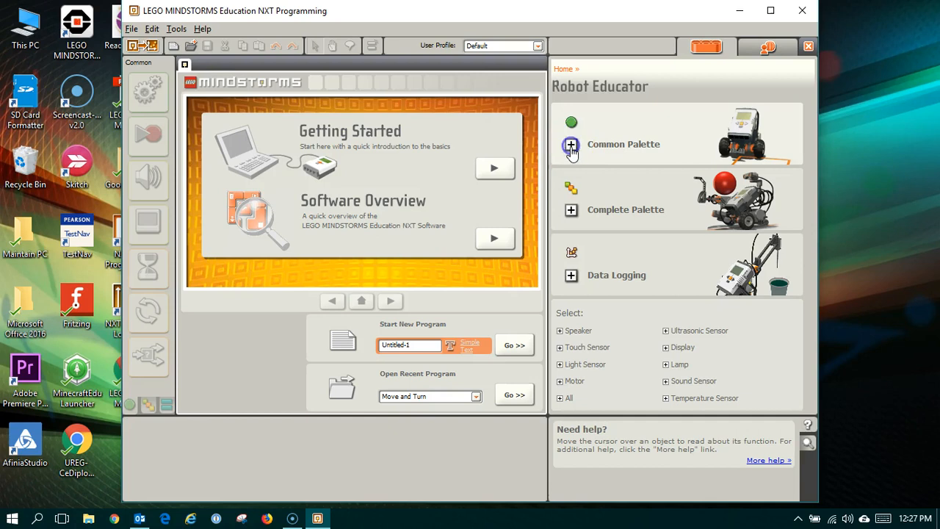
- Expand the Robot Educator Common Palette section to list lessons like Play Sound and Drive Forward
left_click(571, 145)
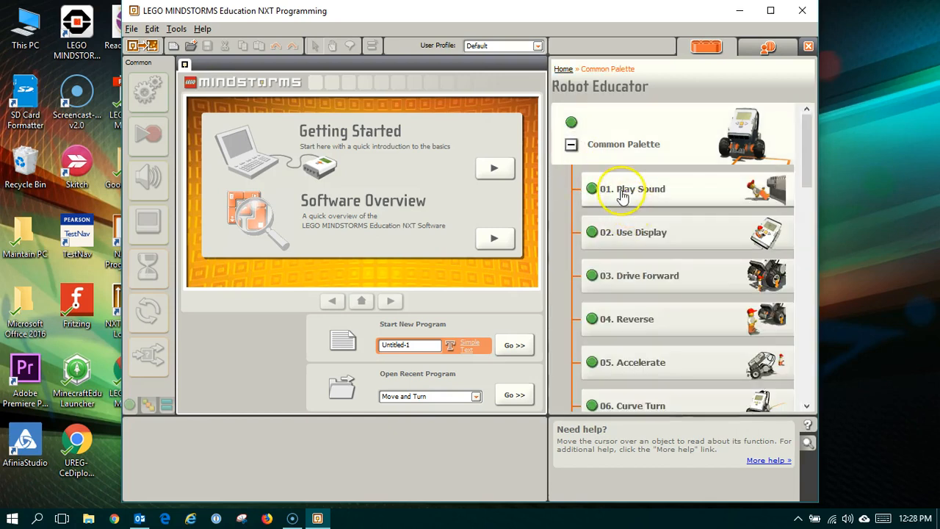
mouse_move(621, 344)
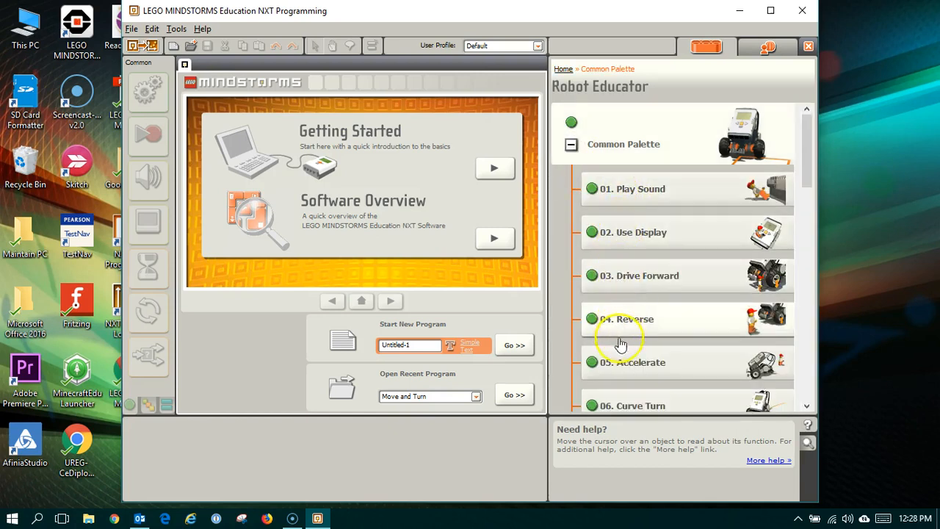
mouse_move(624, 379)
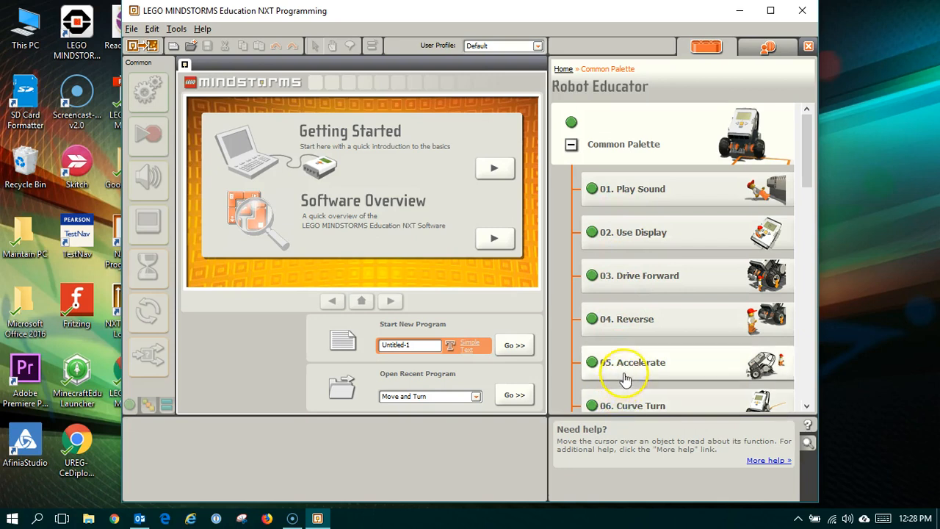
mouse_move(679, 202)
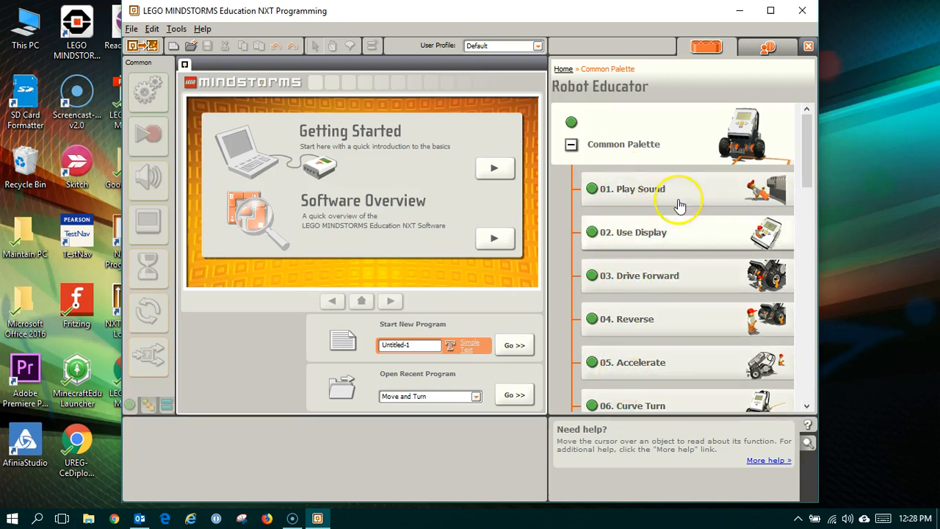
mouse_move(591, 266)
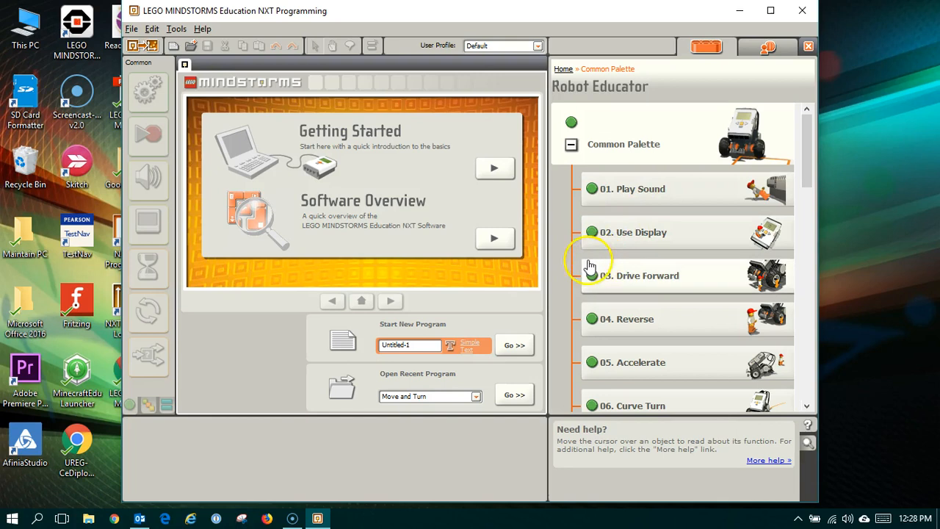
mouse_move(514, 279)
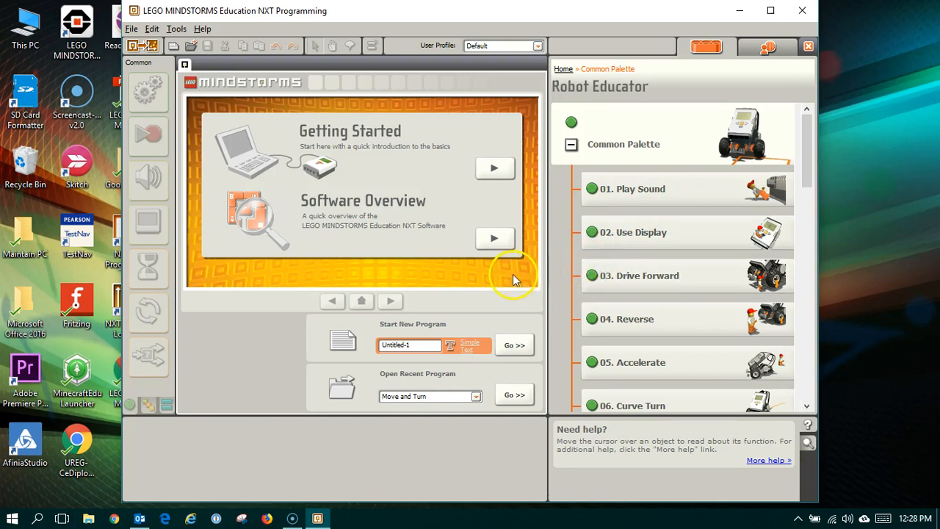
mouse_move(512, 283)
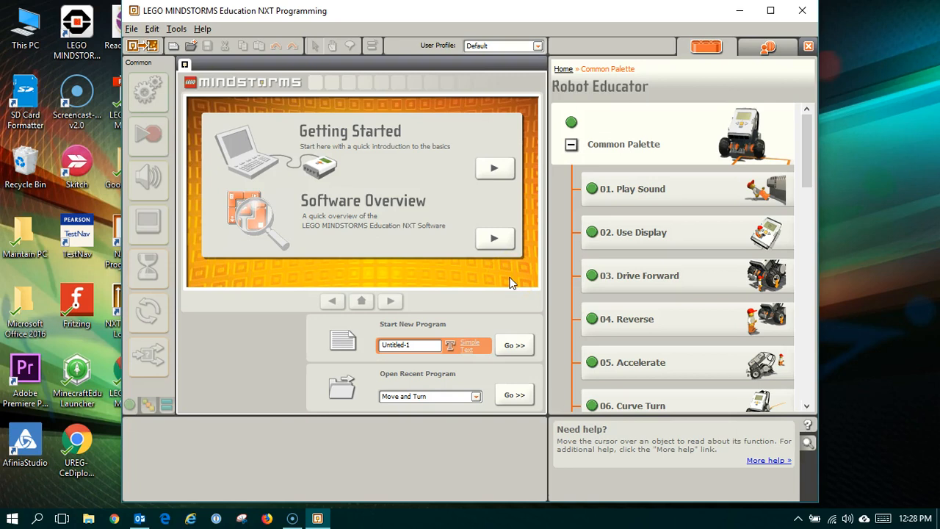
mouse_move(510, 283)
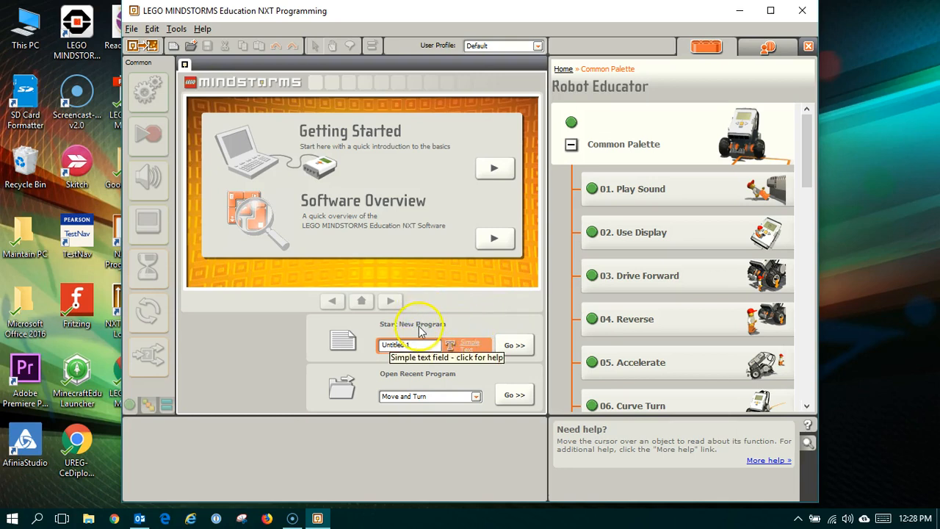
- Replace the default name Untitled-1 with 'Sample Screencast' in the Start New Program box
left_click(408, 346)
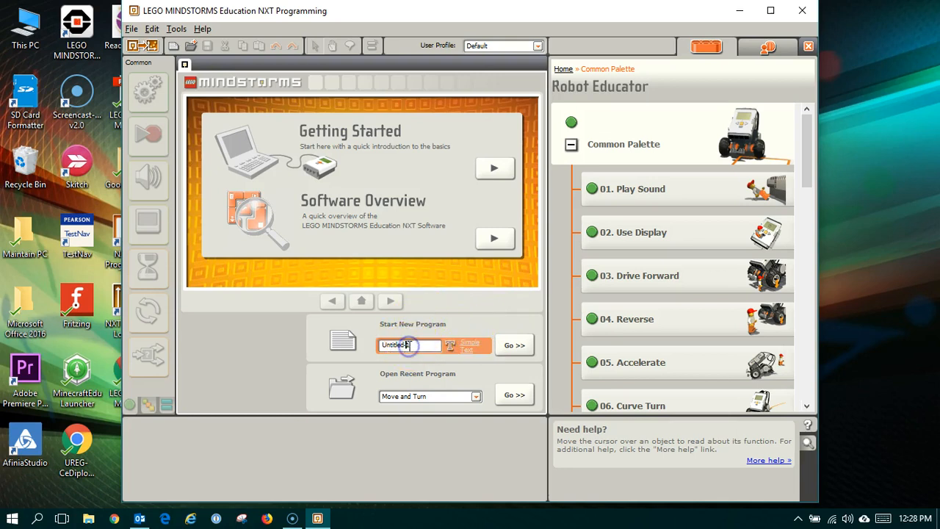
triple_click(408, 345)
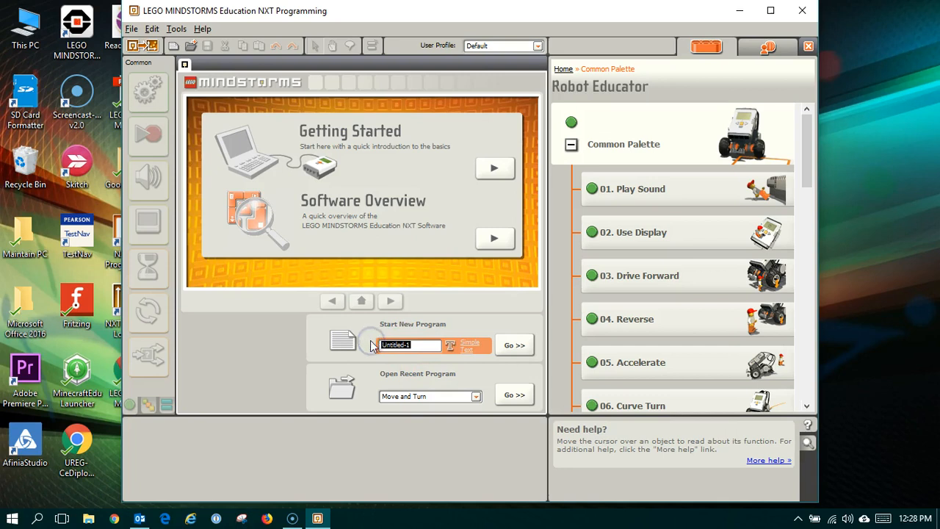
type("5")
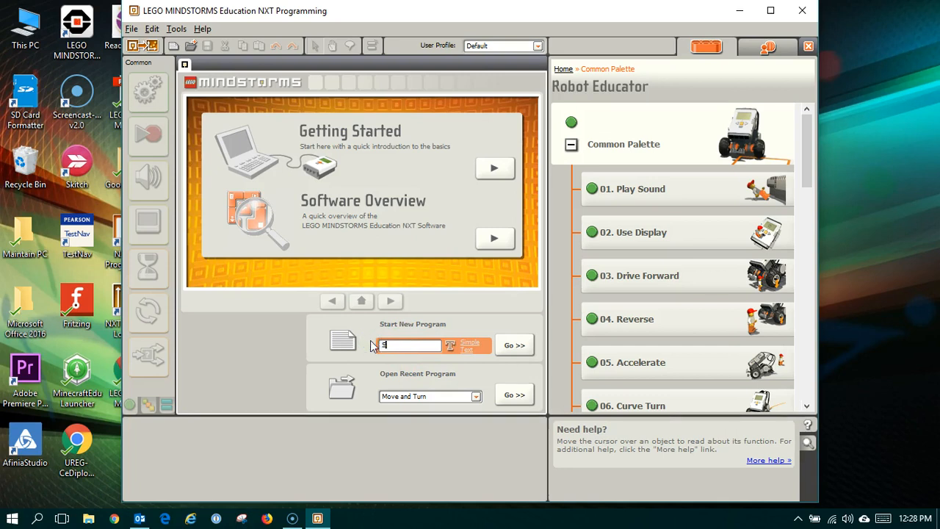
type("Sample So")
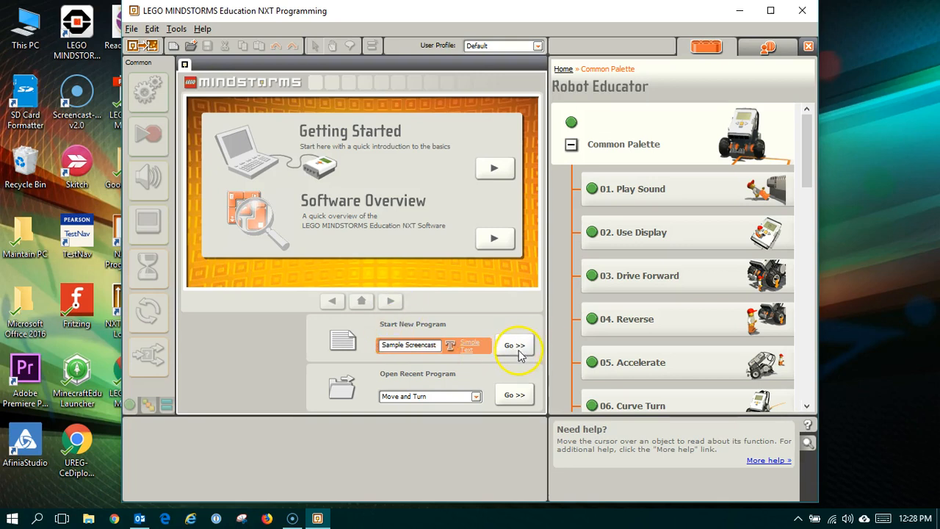
mouse_move(418, 375)
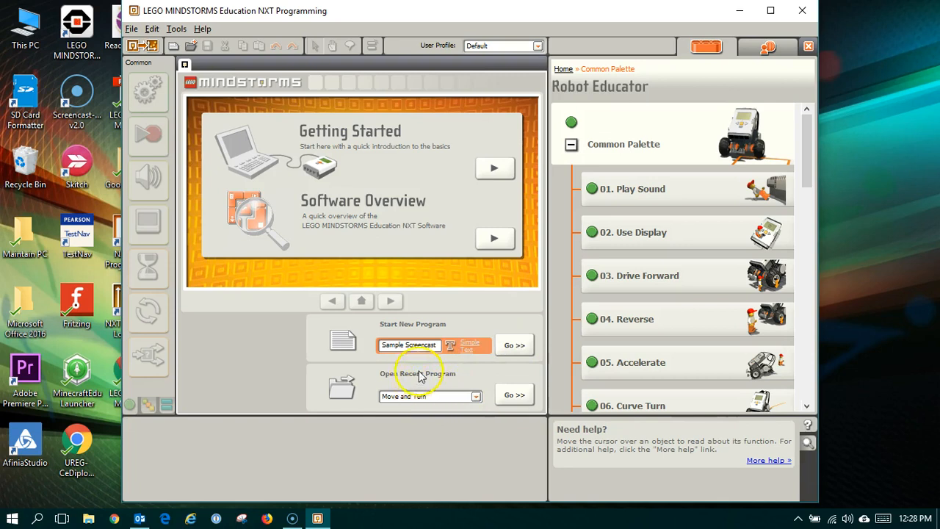
mouse_move(426, 406)
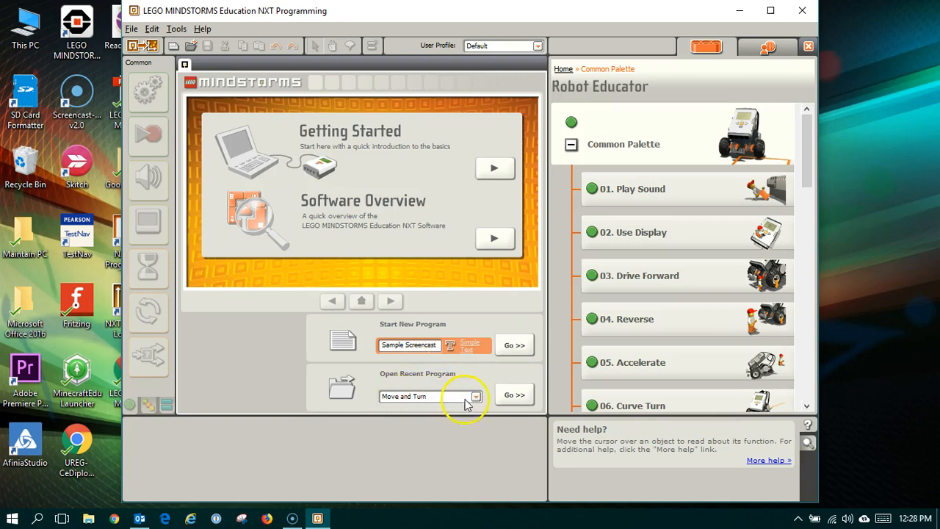
mouse_move(441, 373)
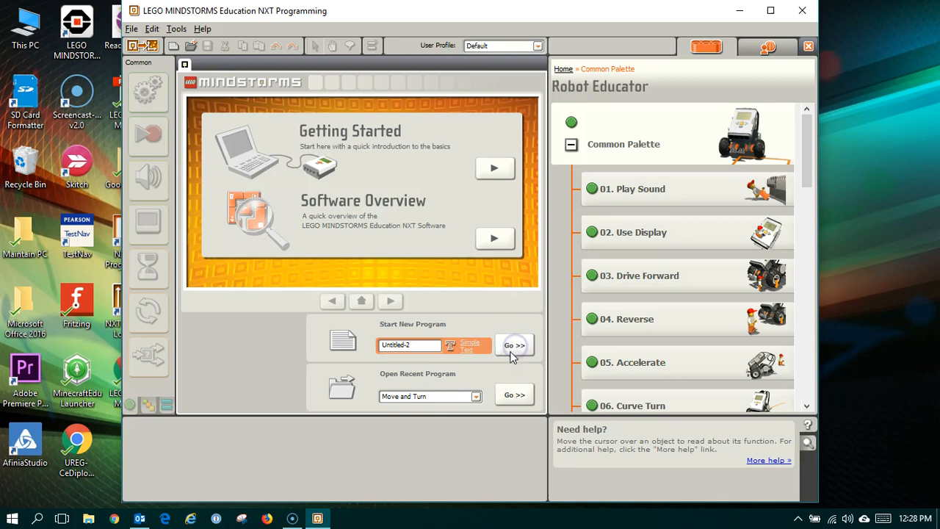
- Create the 'Sample Screencast' program using Go >> under Start New Program
left_click(514, 346)
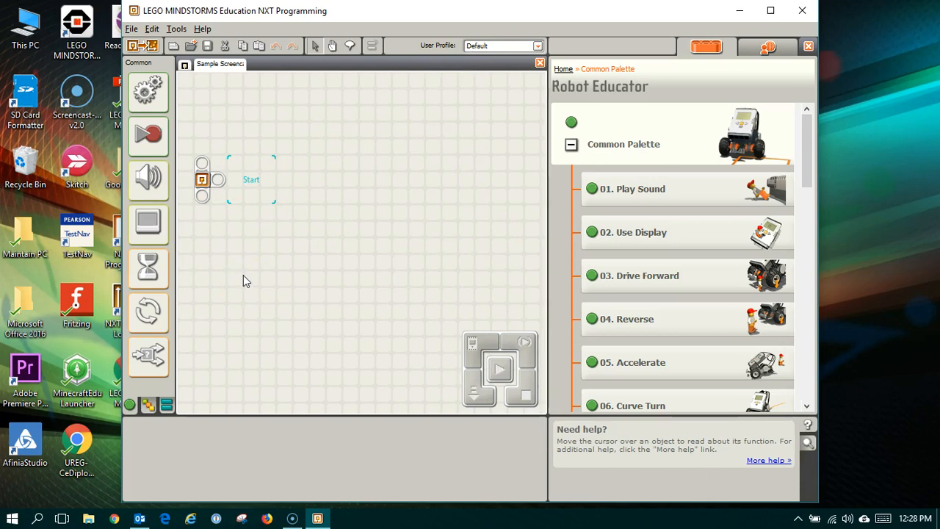
mouse_move(148, 179)
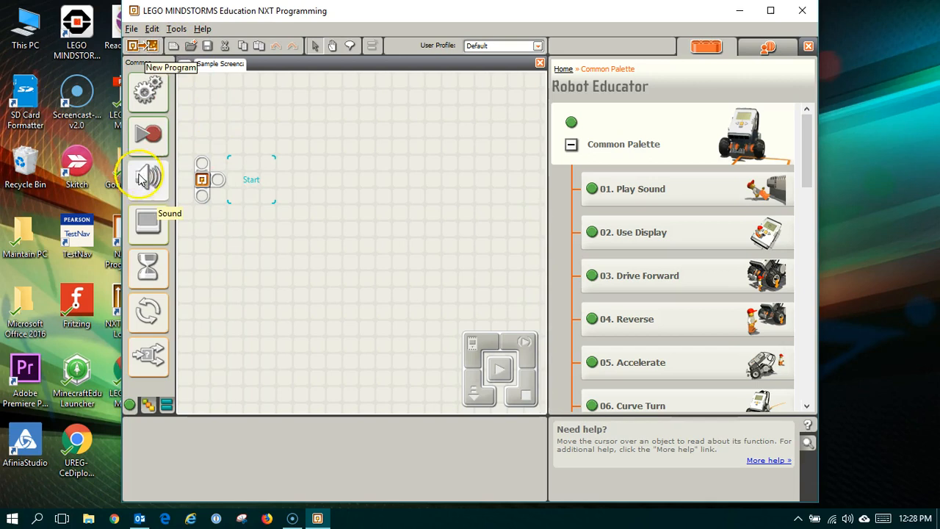
mouse_move(148, 357)
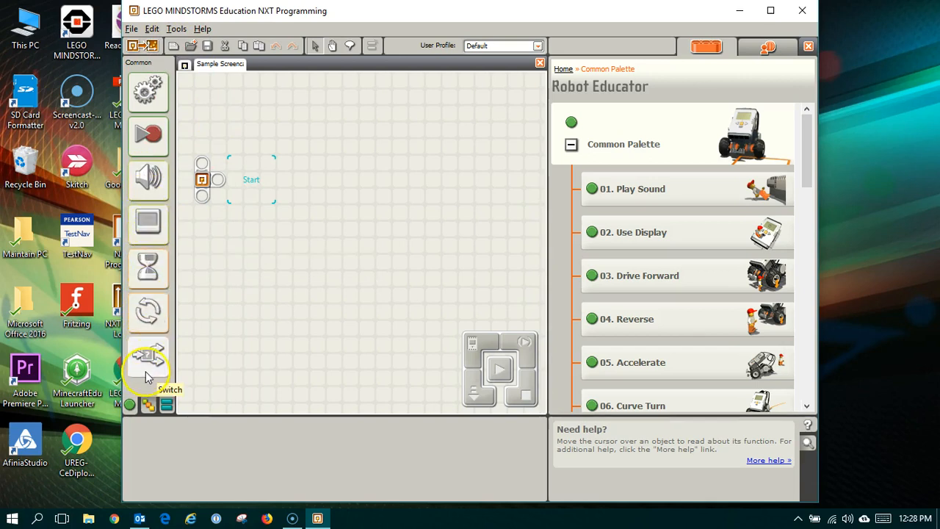
mouse_move(149, 132)
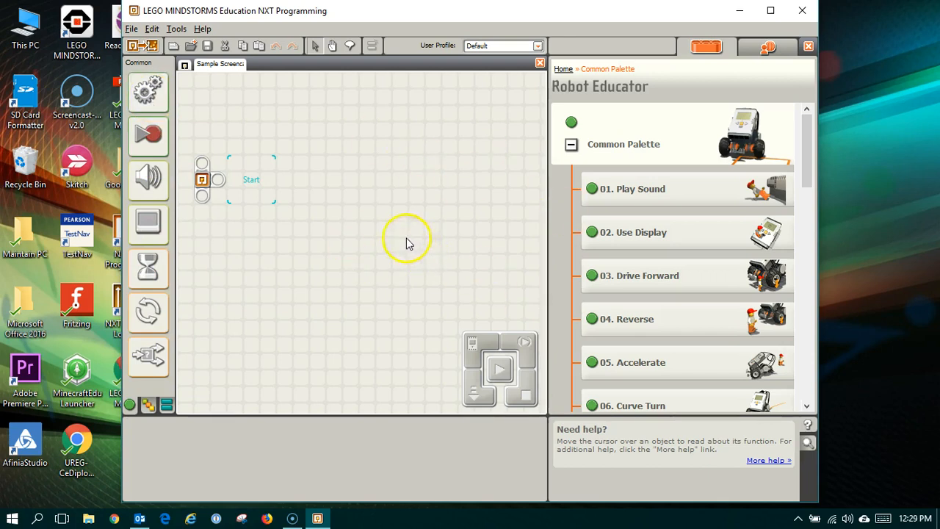
mouse_move(148, 92)
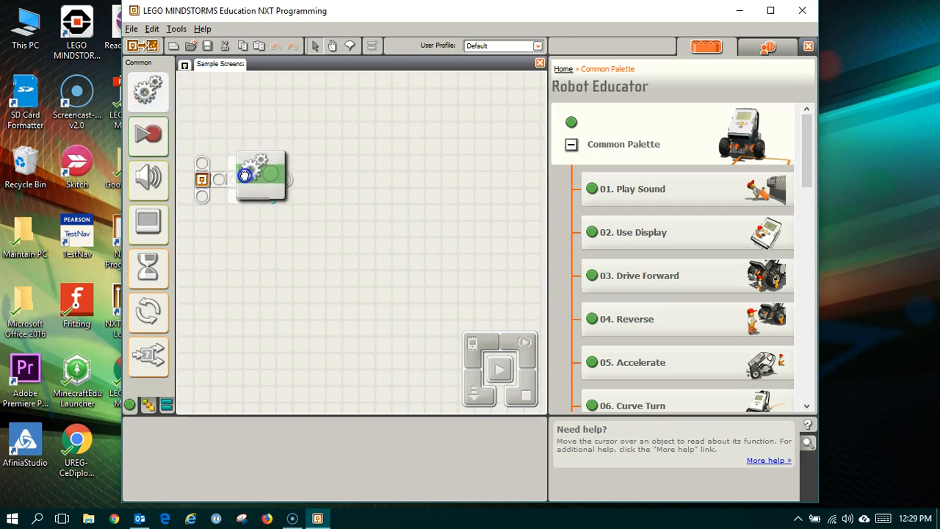
- Place a Move block on the beam driving ports B and C forward with straight steering
left_click(252, 177)
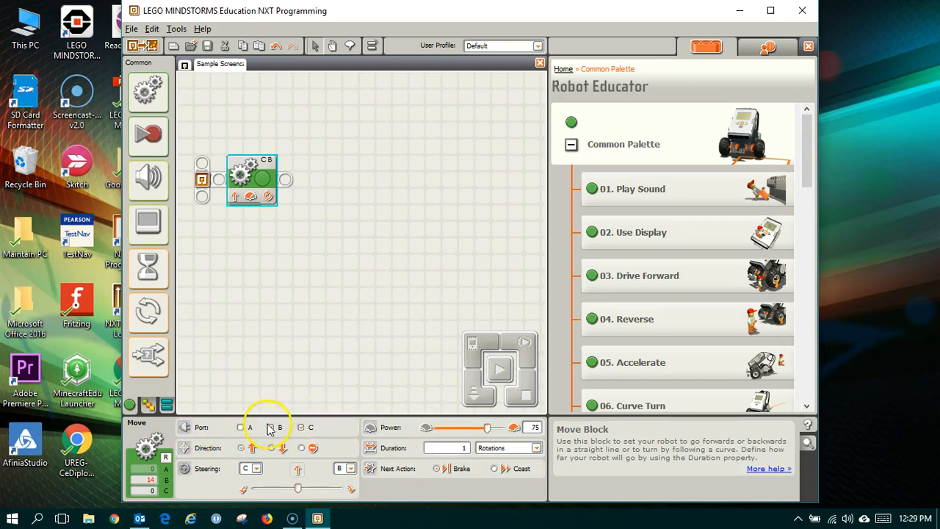
left_click(301, 427)
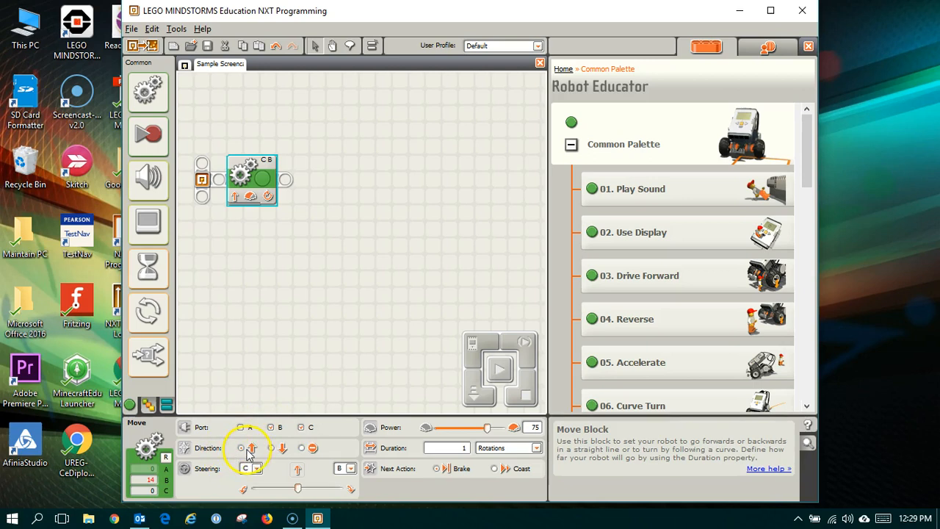
left_click(302, 447)
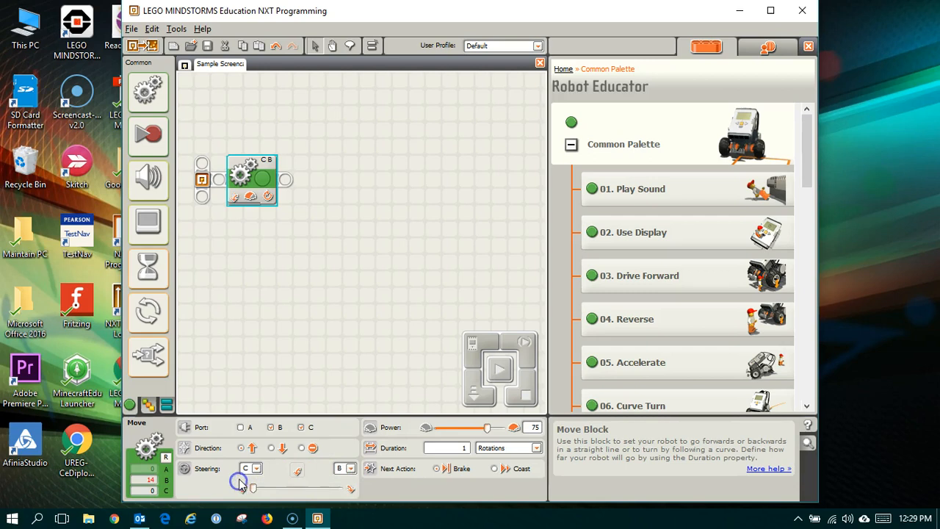
left_click_drag(252, 488, 335, 488)
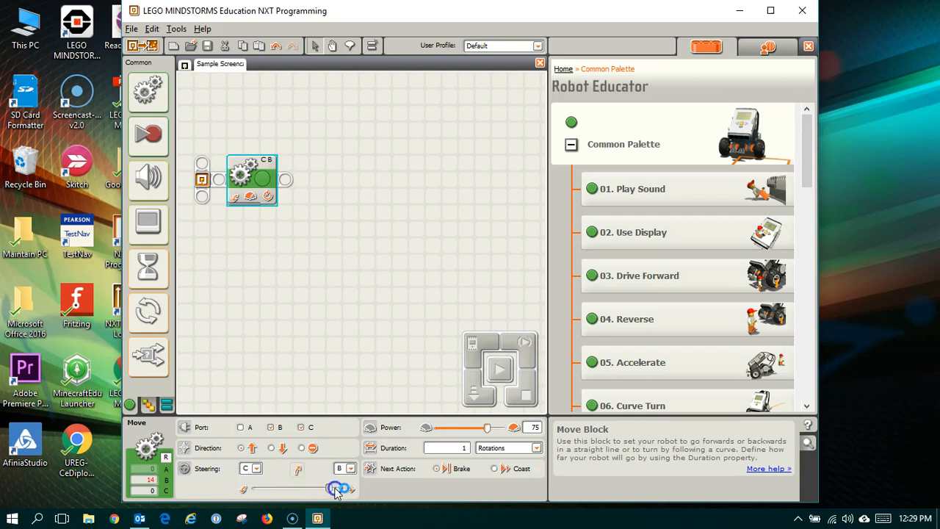
left_click_drag(336, 489, 311, 489)
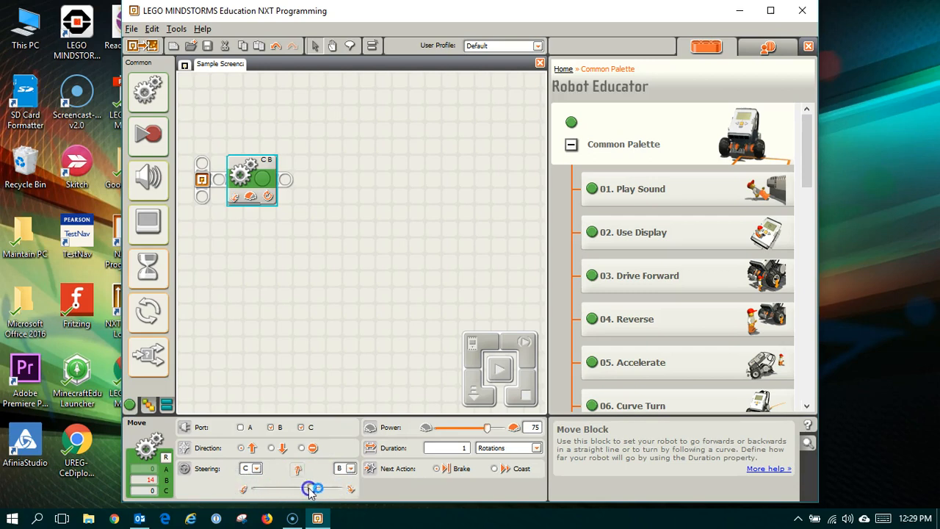
left_click_drag(312, 488, 300, 490)
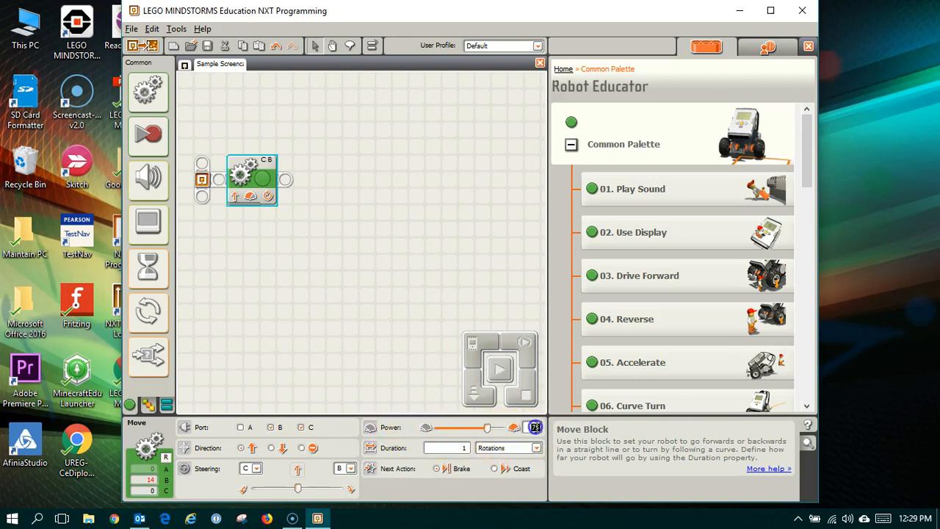
left_click(535, 427)
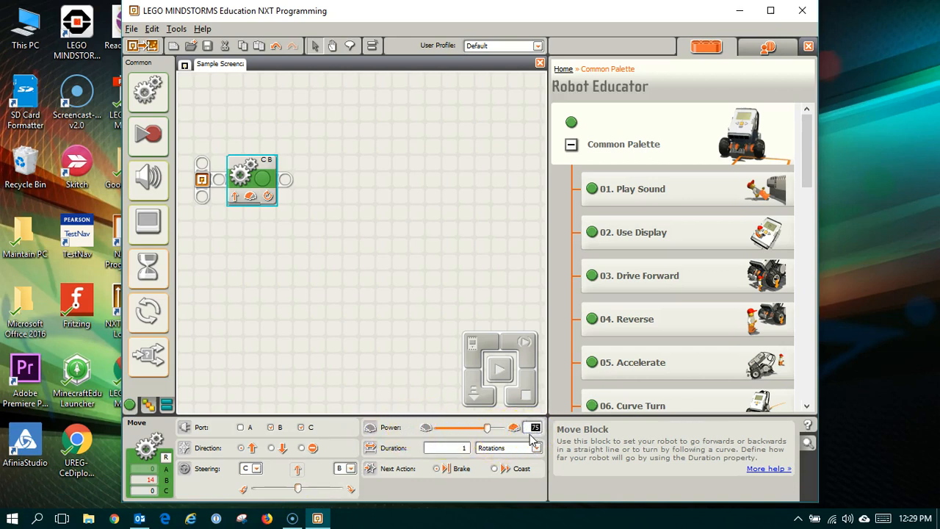
- Set the Move block's power to 50 and its duration to 1 rotation
left_click_drag(533, 428, 487, 428)
type("50")
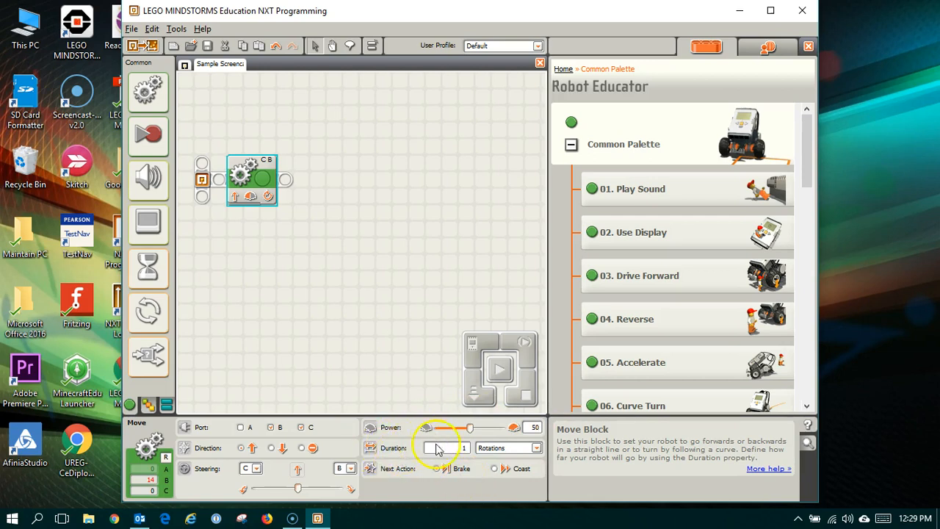
left_click(537, 447)
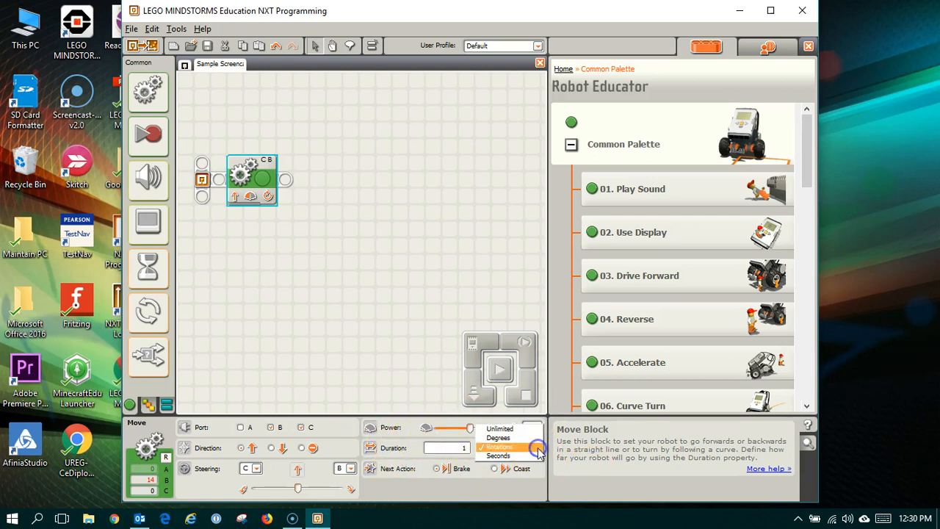
mouse_move(498, 438)
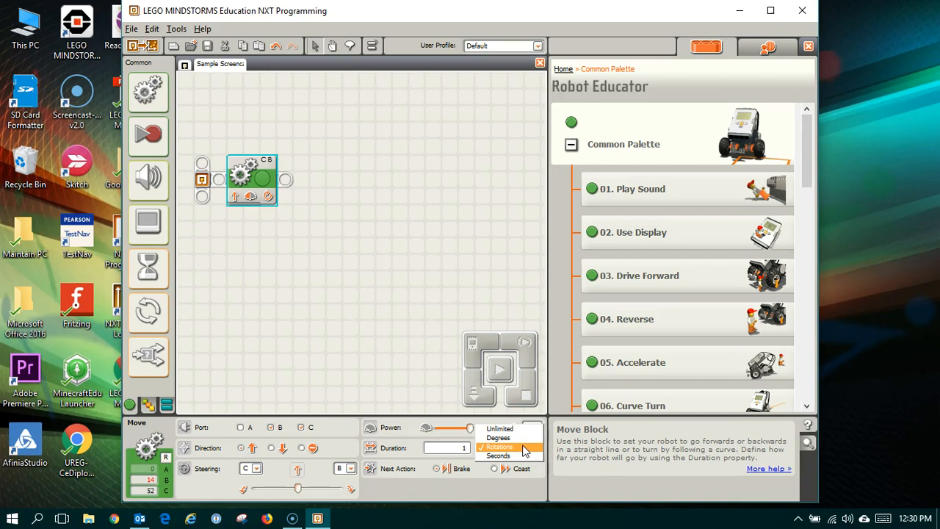
left_click(498, 447)
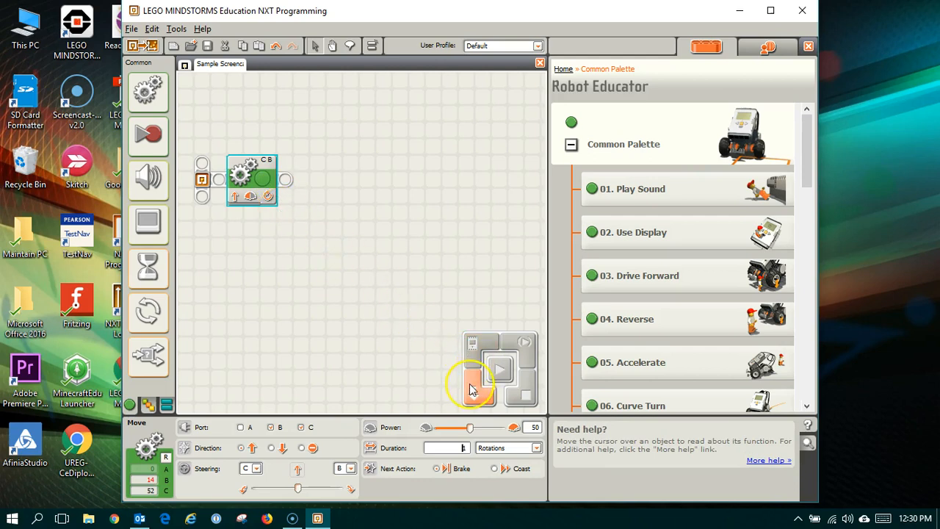
mouse_move(473, 389)
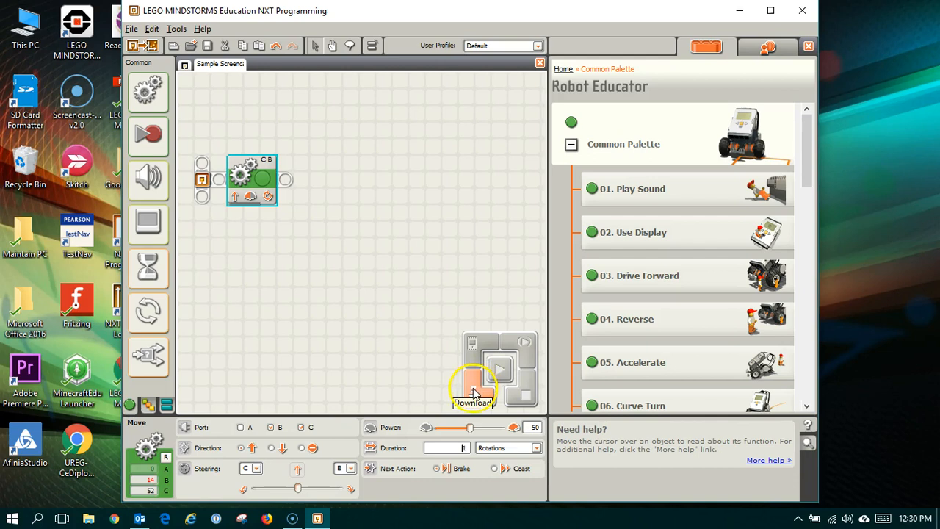
- Send the Move block program to the NXT brick with Download and Run
left_click(472, 384)
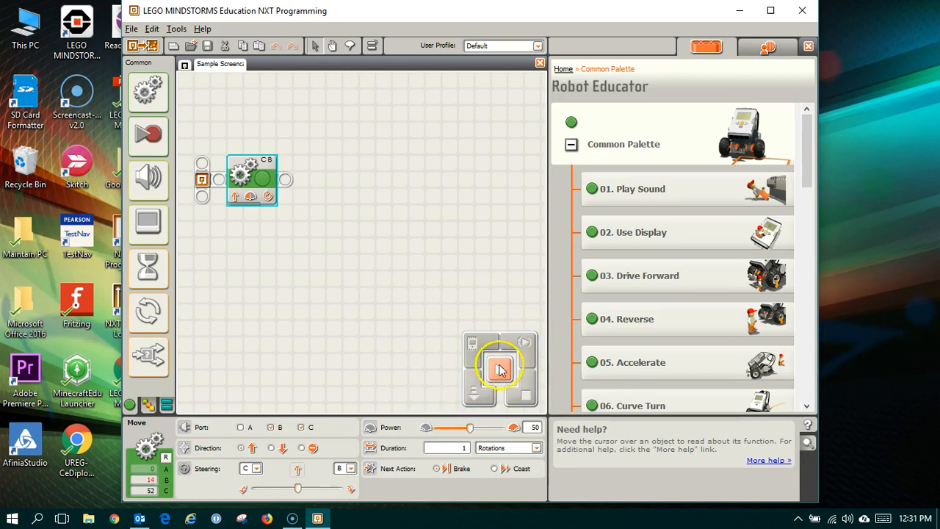
mouse_move(499, 370)
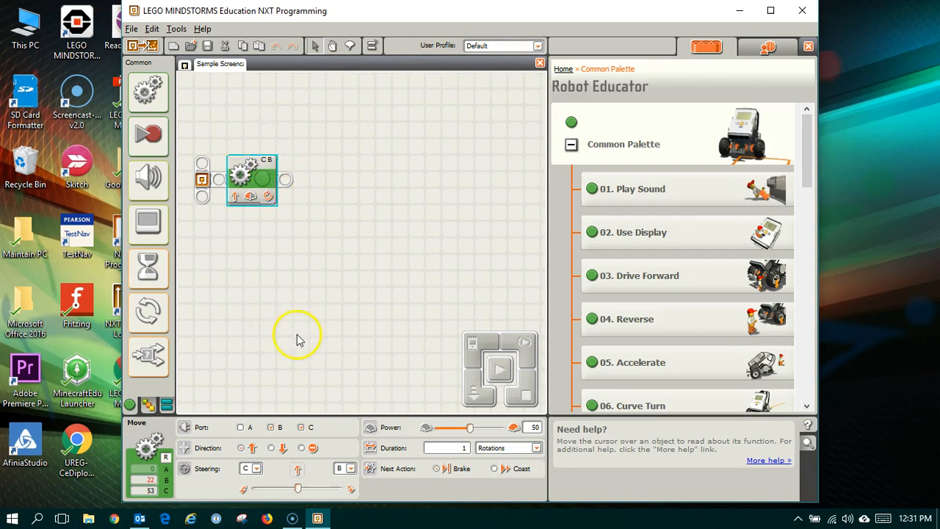
mouse_move(481, 401)
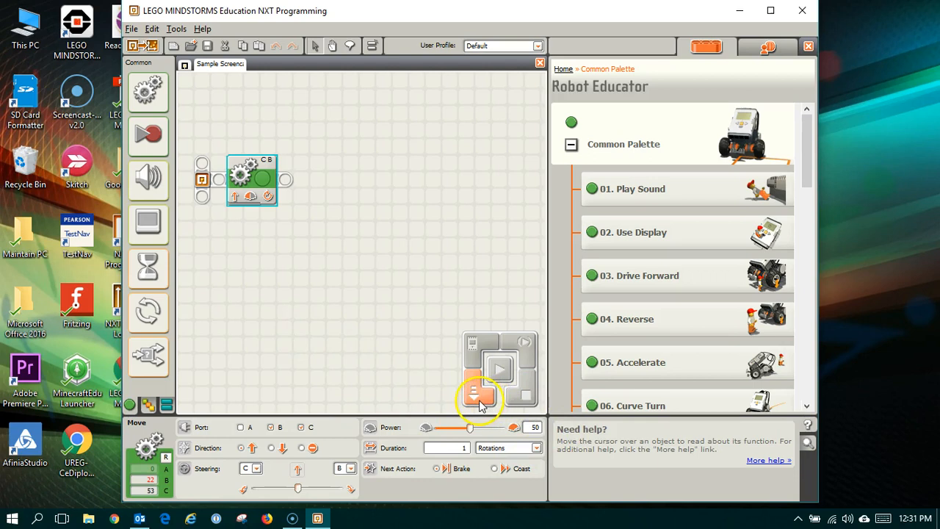
mouse_move(479, 396)
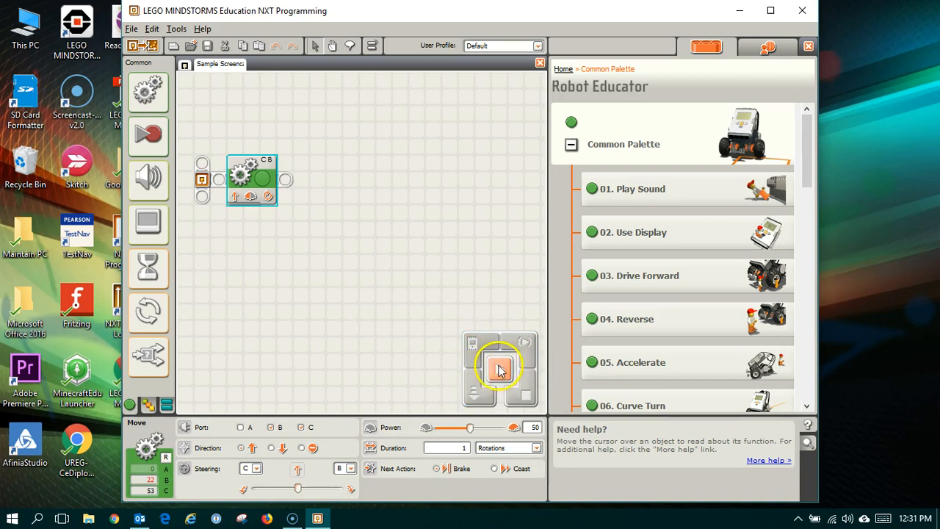
left_click(498, 369)
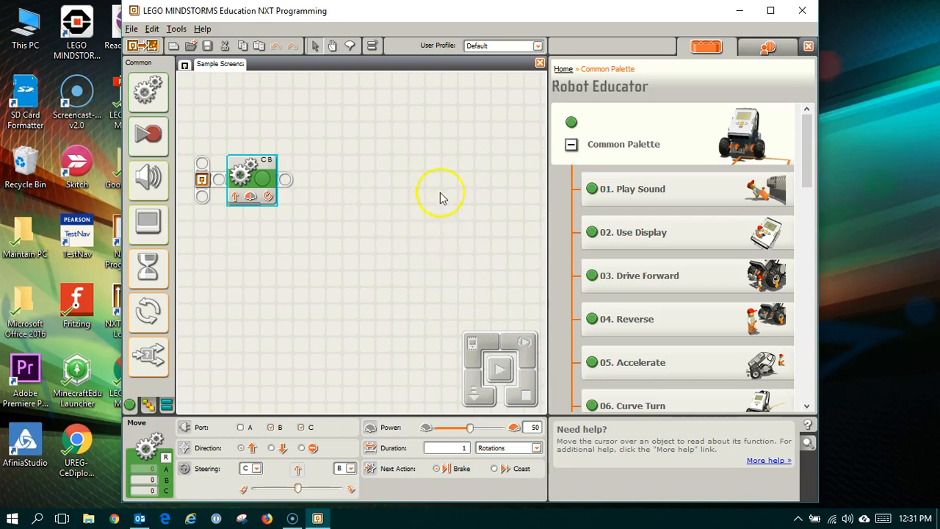
mouse_move(147, 91)
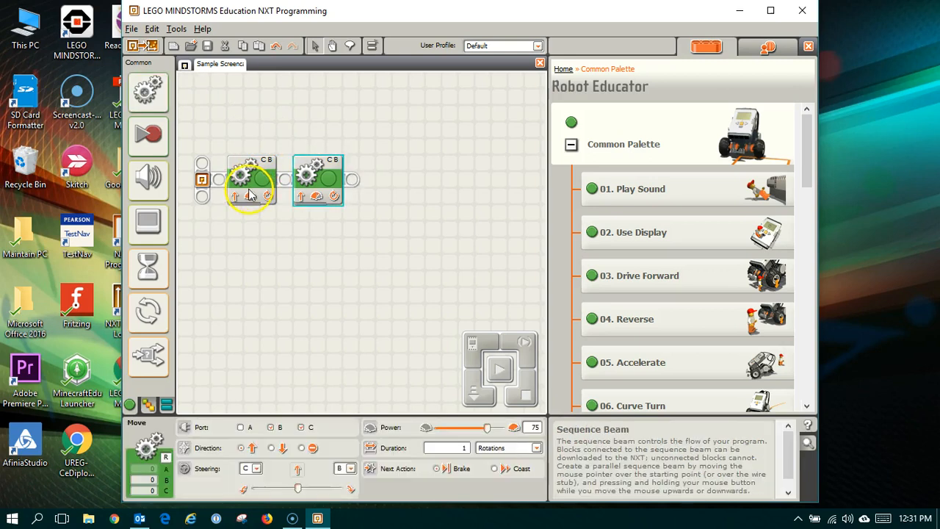
- Select the first Move block on the beam to review its settings
left_click(317, 179)
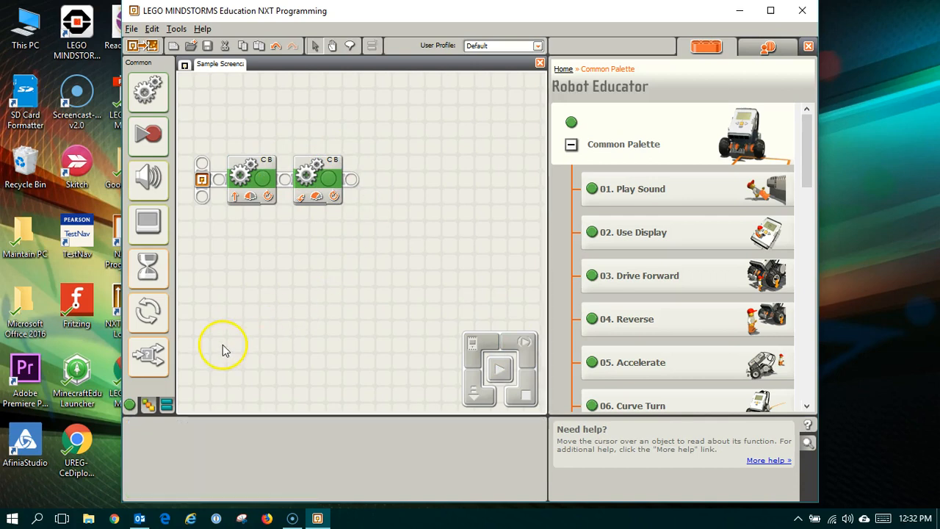
mouse_move(219, 397)
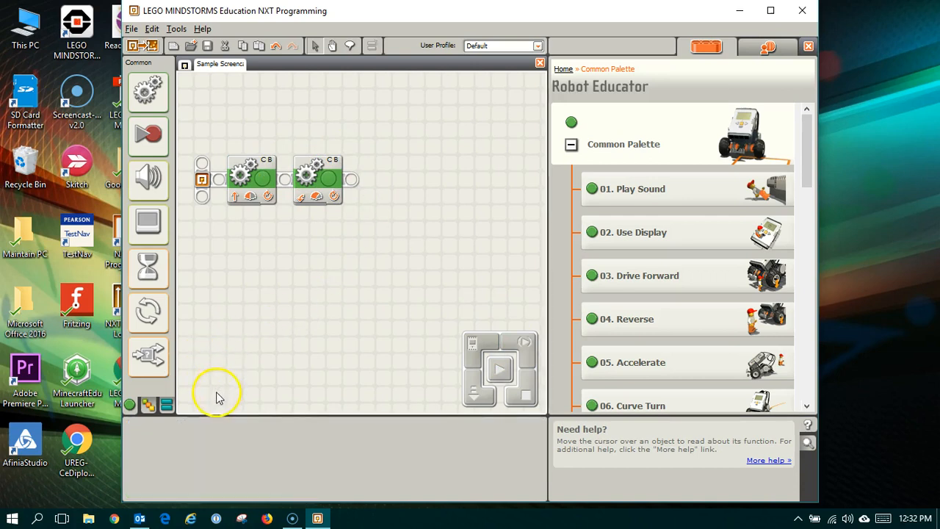
mouse_move(635, 259)
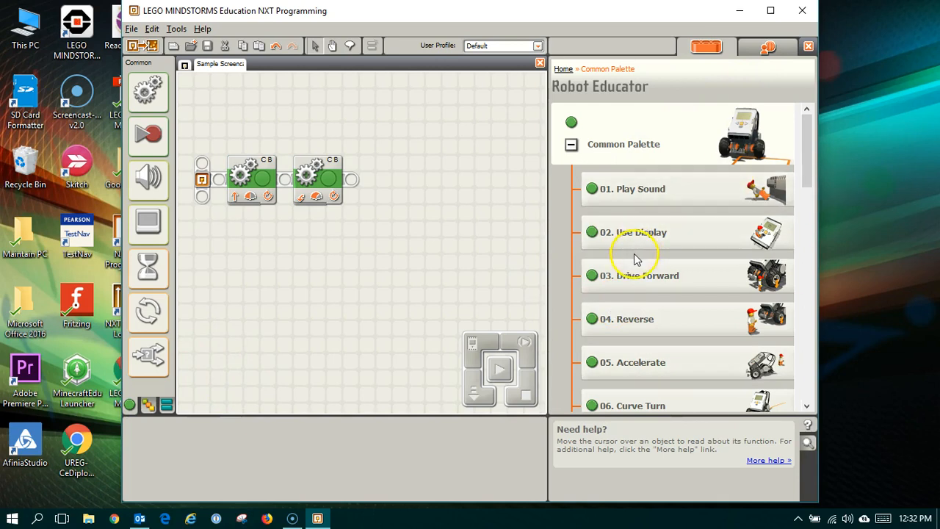
mouse_move(623, 276)
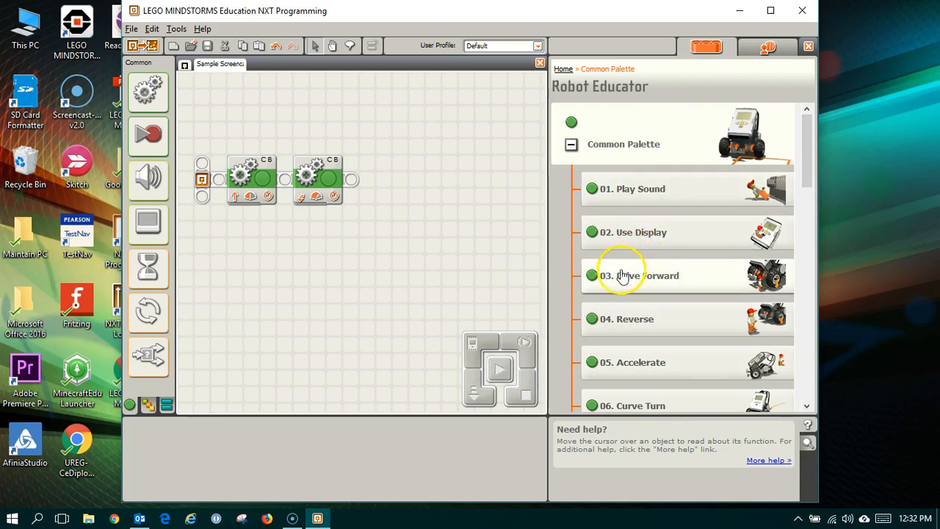